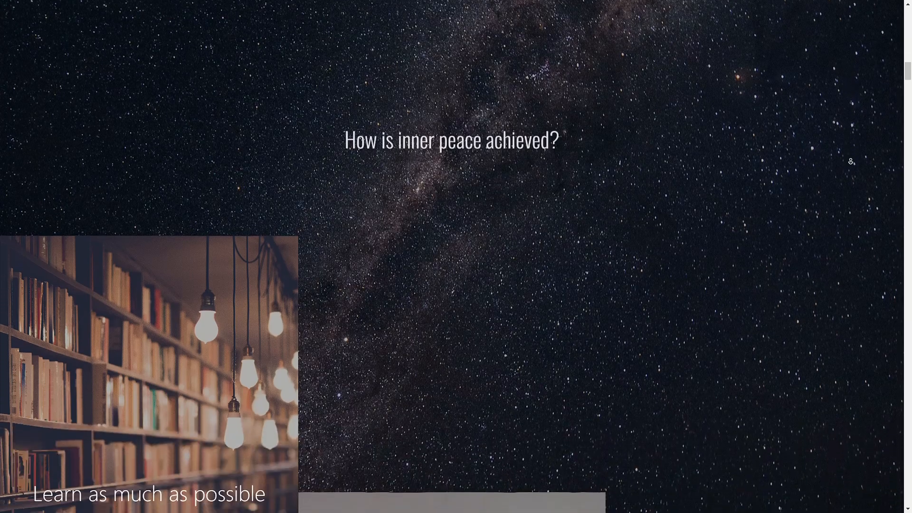
Open src/App.js in the philosophy-website repository and highlight its image import lines
{"action": "scroll", "scroll_direction": "down", "scroll_amount": 3}
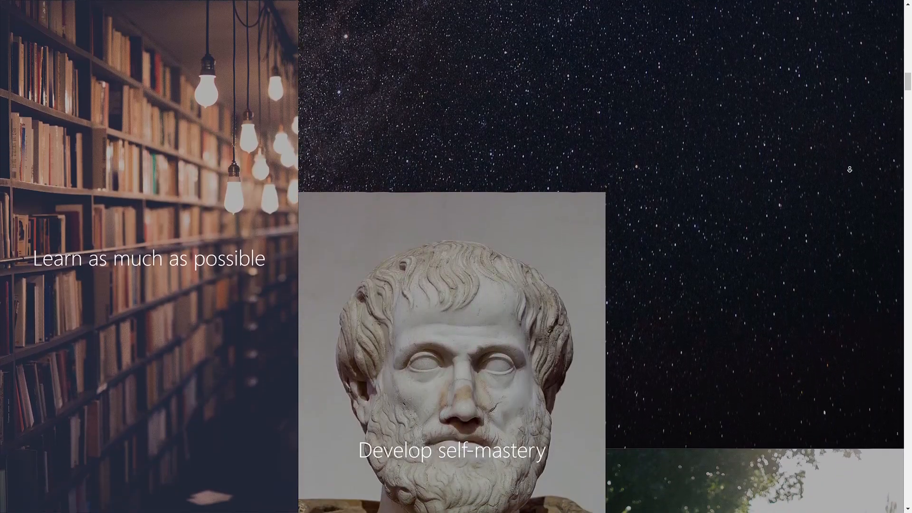
{"action": "scroll", "scroll_direction": "down", "scroll_amount": 3}
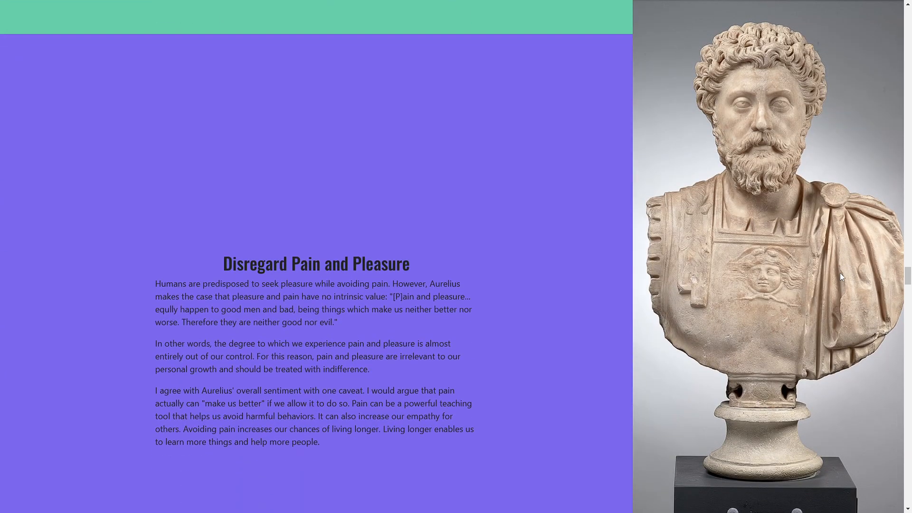
{"action": "scroll", "scroll_direction": "down", "scroll_amount": 3}
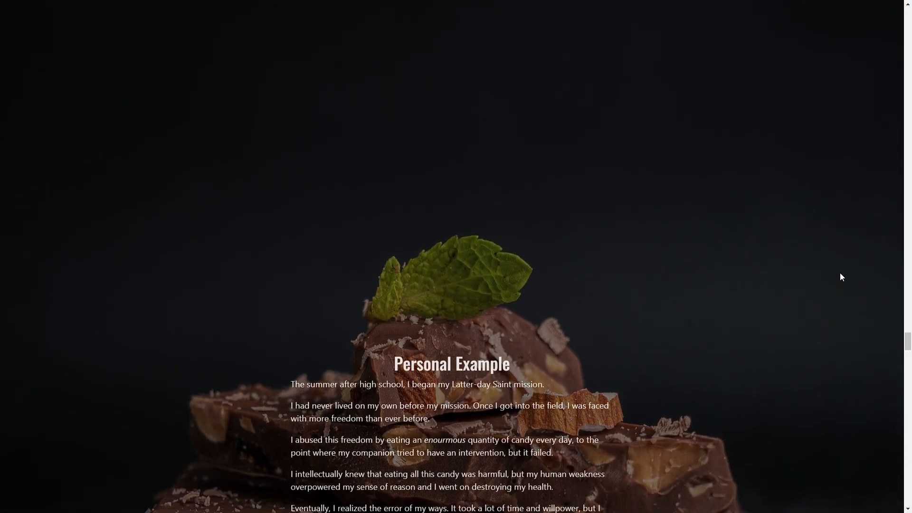
{"action": "scroll", "scroll_direction": "down", "scroll_amount": 3}
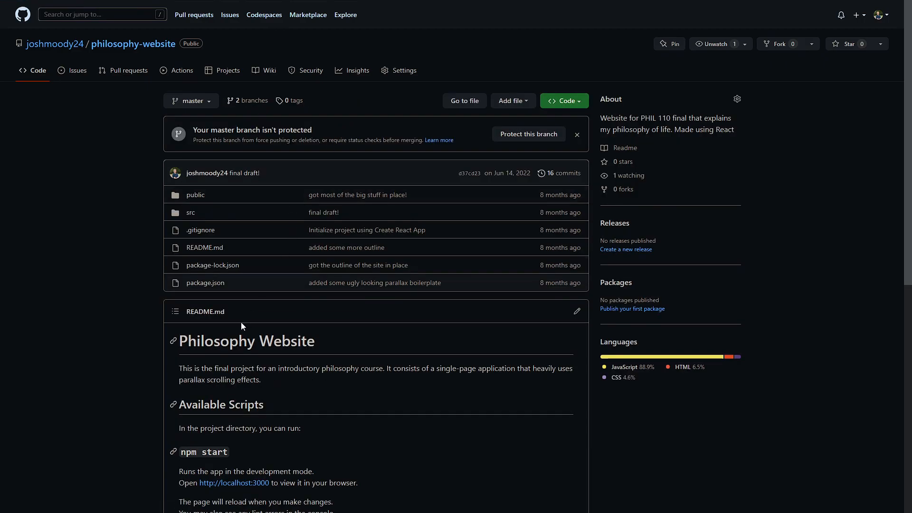
{"action": "left_click", "coordinate": [191, 212]}
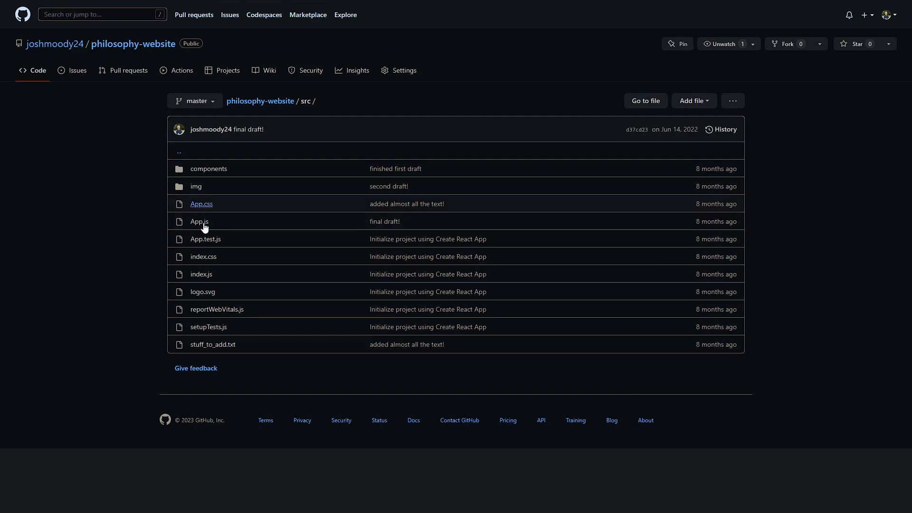
{"action": "left_click", "coordinate": [199, 222]}
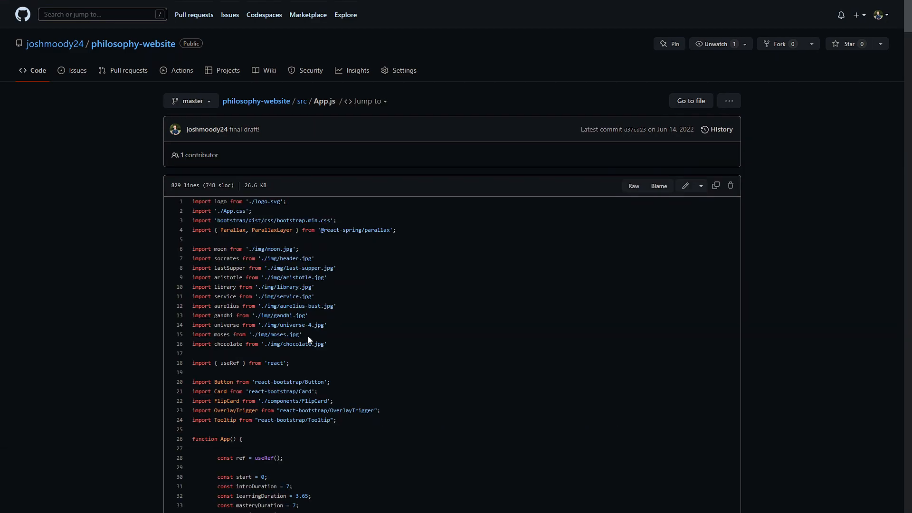
{"action": "mouse_move", "coordinate": [347, 282]}
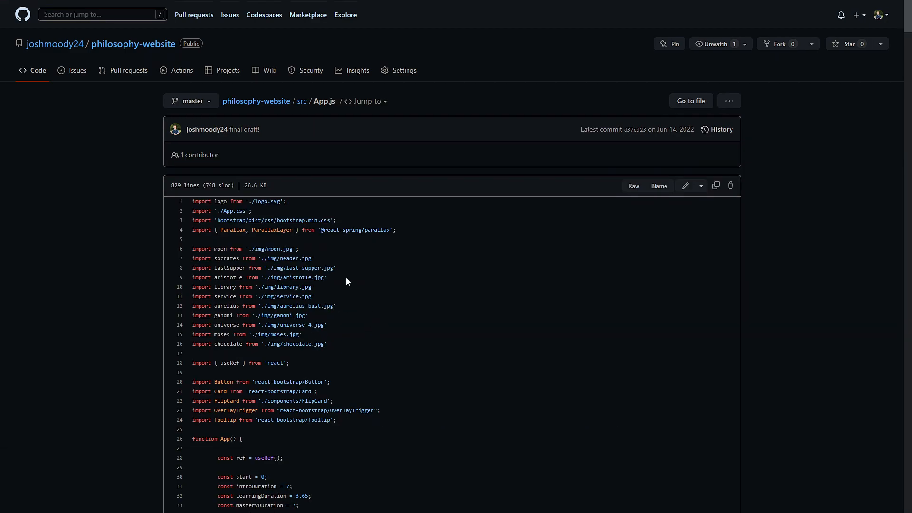
{"action": "double_click", "coordinate": [340, 230]}
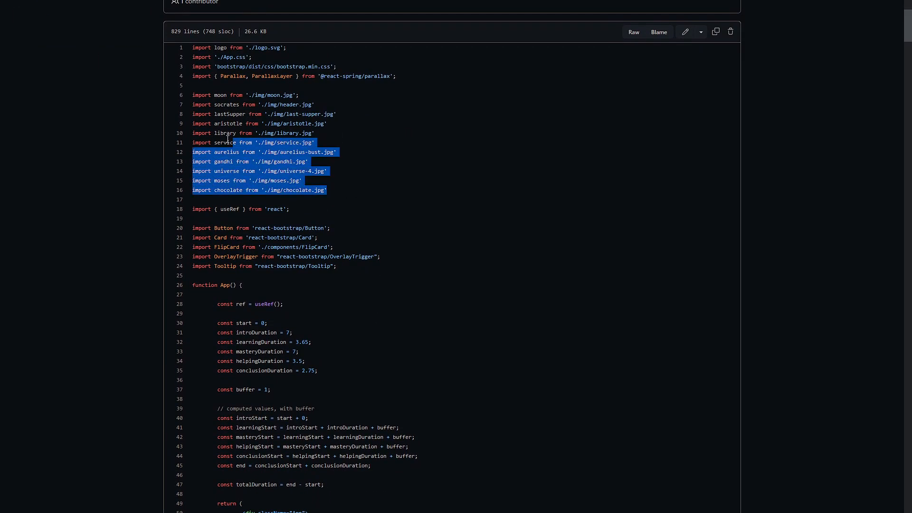
{"action": "scroll", "scroll_direction": "down", "scroll_amount": 3}
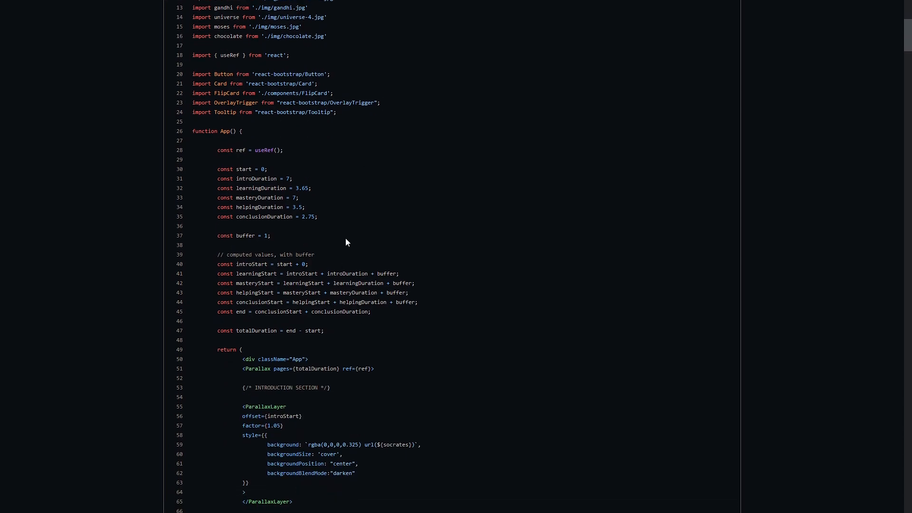
{"action": "mouse_move", "coordinate": [262, 201]}
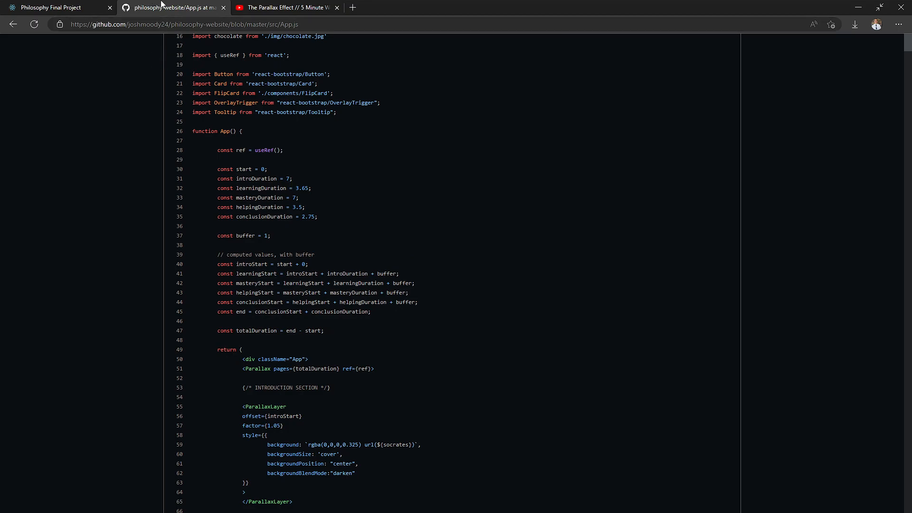
{"action": "mouse_move", "coordinate": [459, 346]}
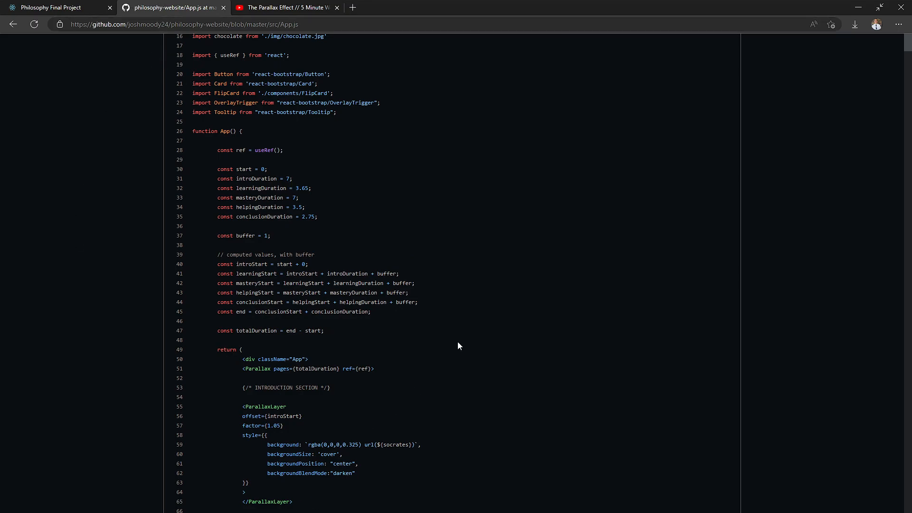
{"action": "double_click", "coordinate": [253, 264]}
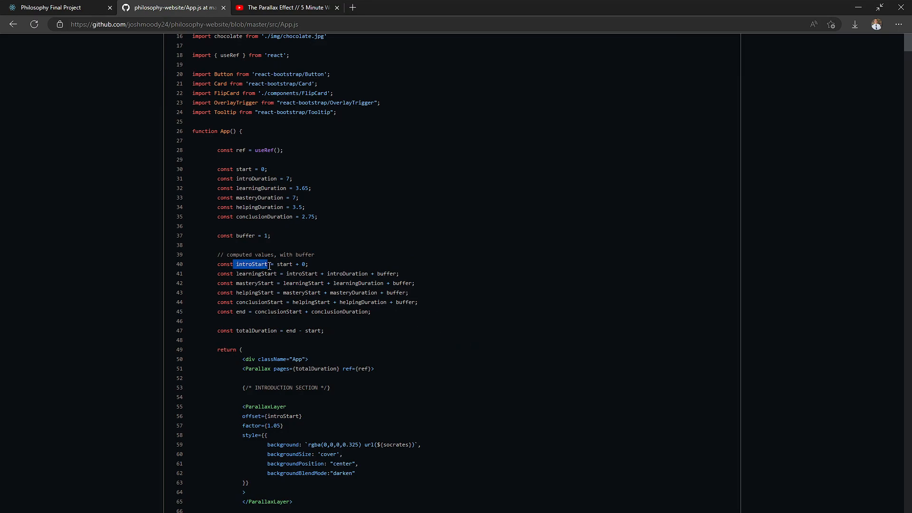
{"action": "left_click", "coordinate": [254, 273]}
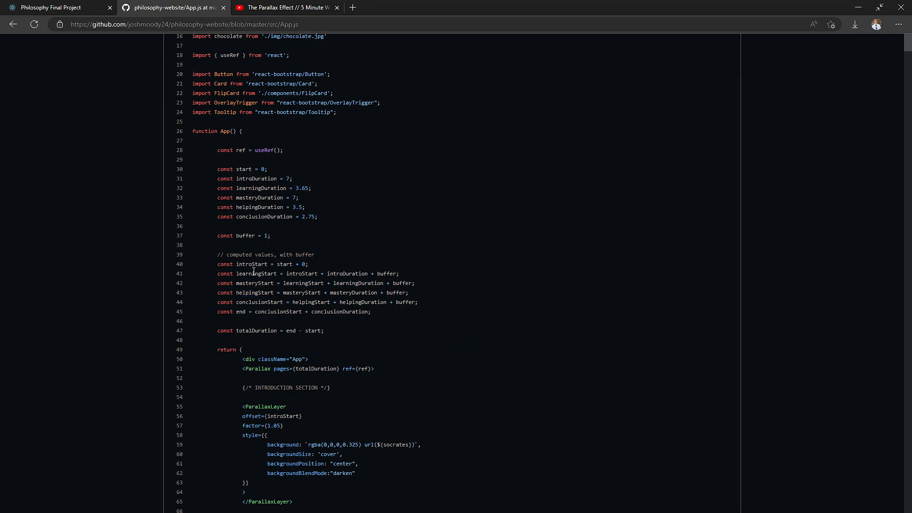
{"action": "scroll", "scroll_direction": "down", "scroll_amount": 3}
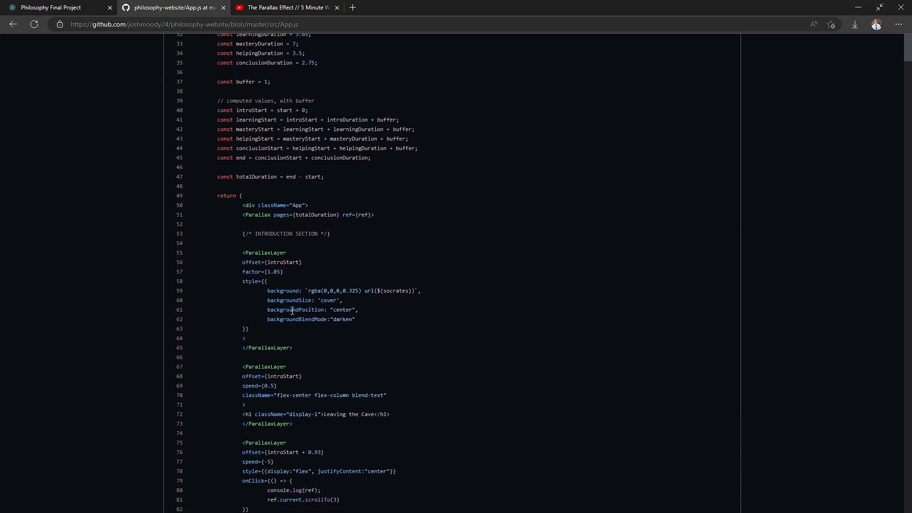
{"action": "double_click", "coordinate": [264, 252]}
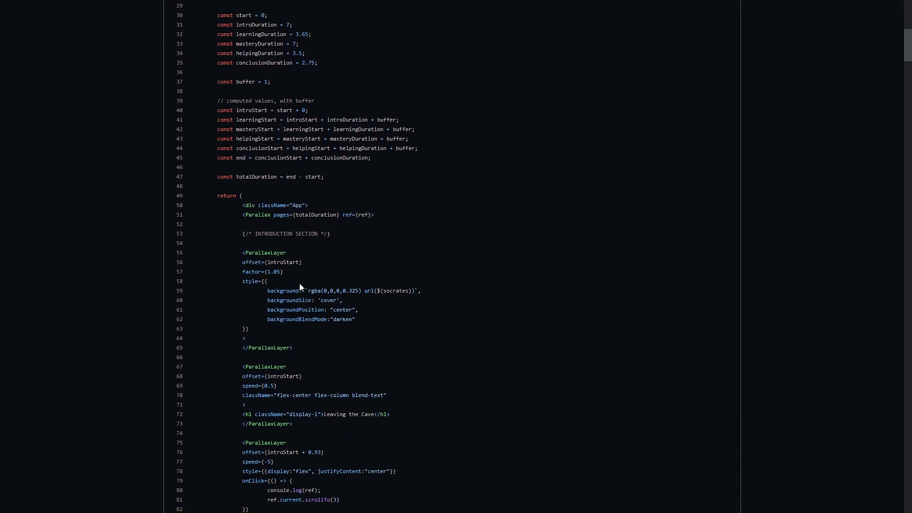
{"action": "double_click", "coordinate": [274, 262]}
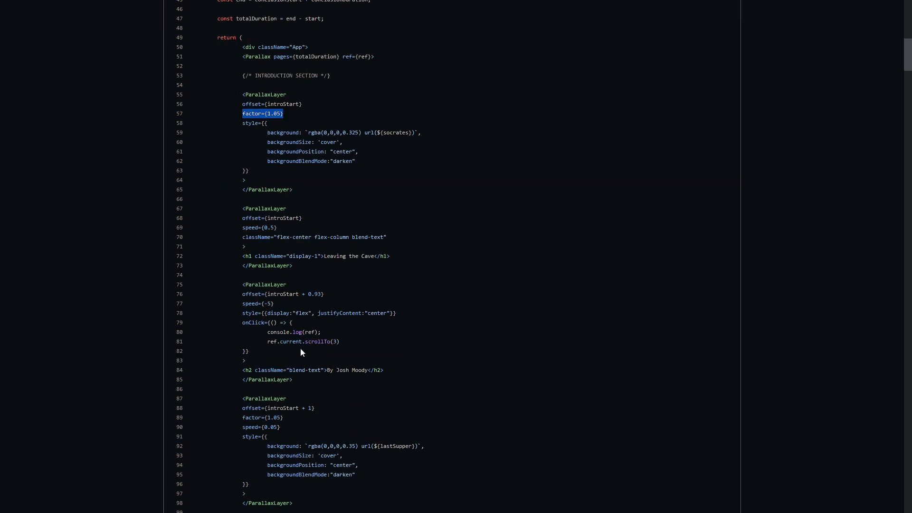
{"action": "scroll", "scroll_direction": "down", "scroll_amount": 3}
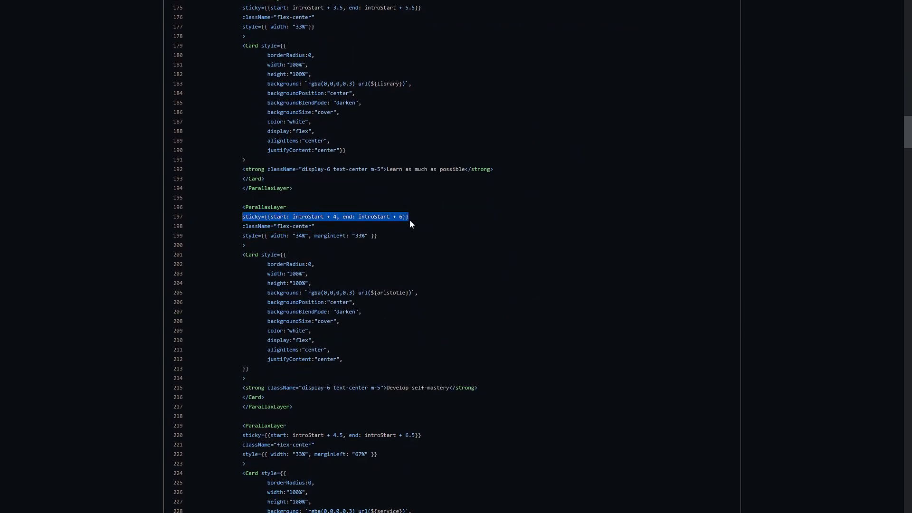
{"action": "left_click", "coordinate": [599, 334]}
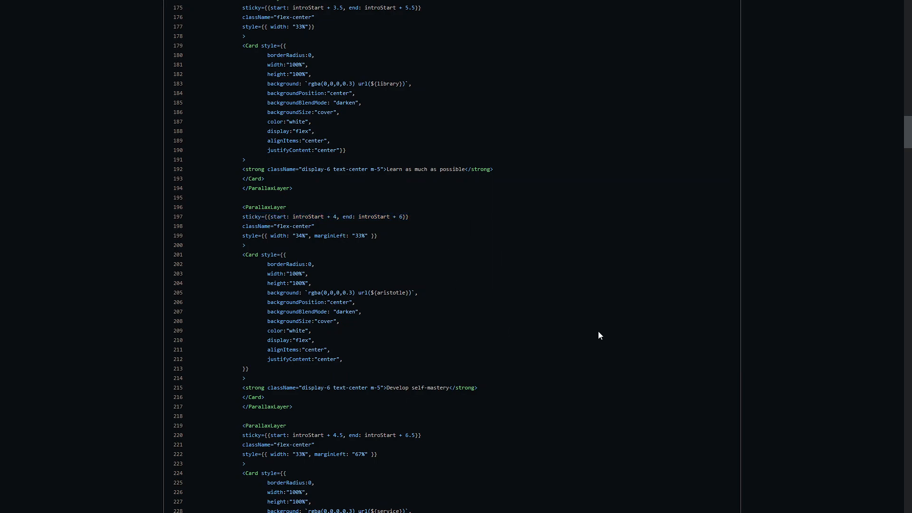
{"action": "mouse_move", "coordinate": [358, 258]}
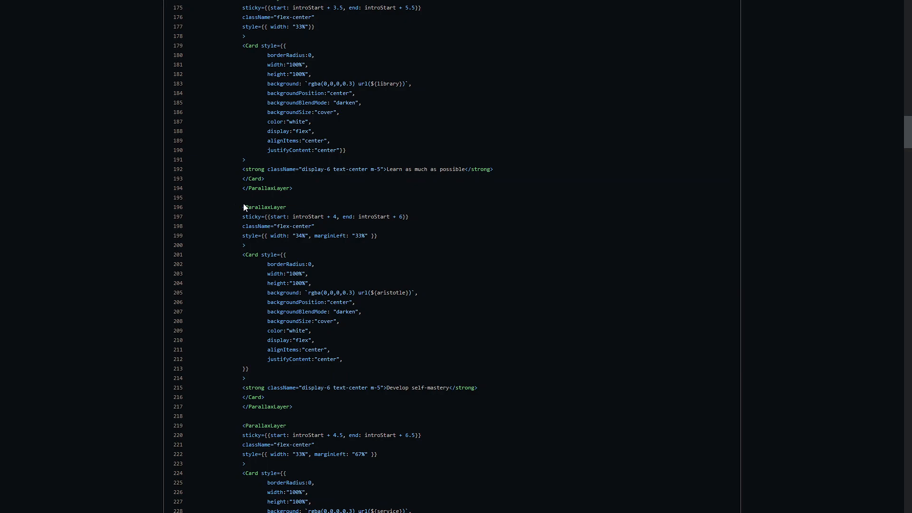
{"action": "left_click_drag", "start_coordinate": [243, 206], "coordinate": [414, 435]}
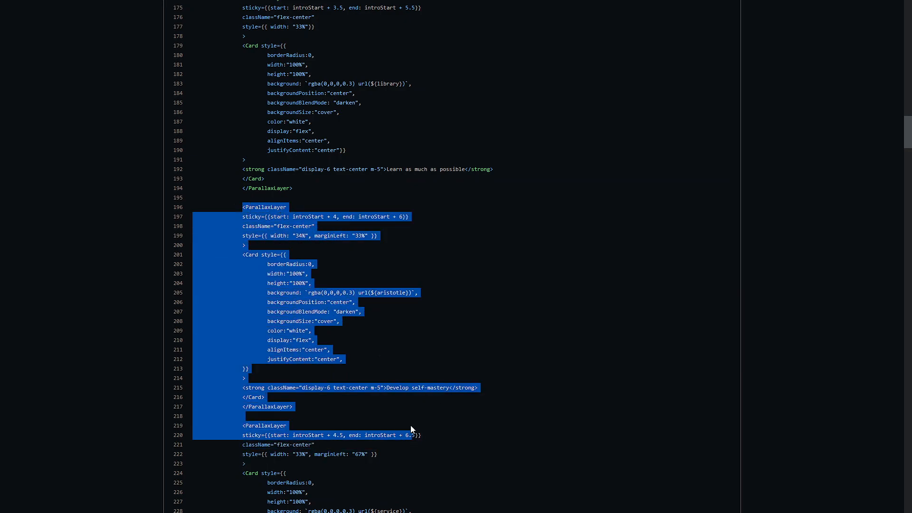
{"action": "scroll", "scroll_direction": "down", "scroll_amount": 3}
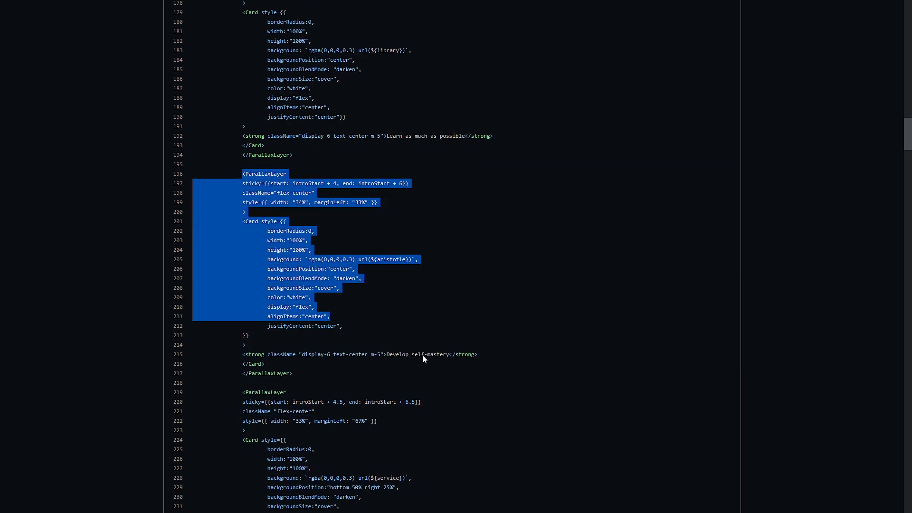
{"action": "scroll", "scroll_direction": "down", "scroll_amount": 3}
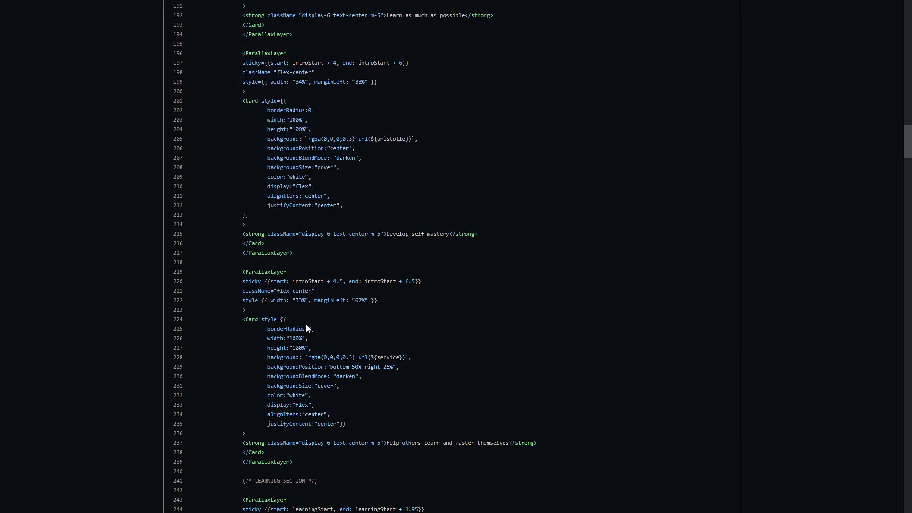
{"action": "double_click", "coordinate": [264, 272]}
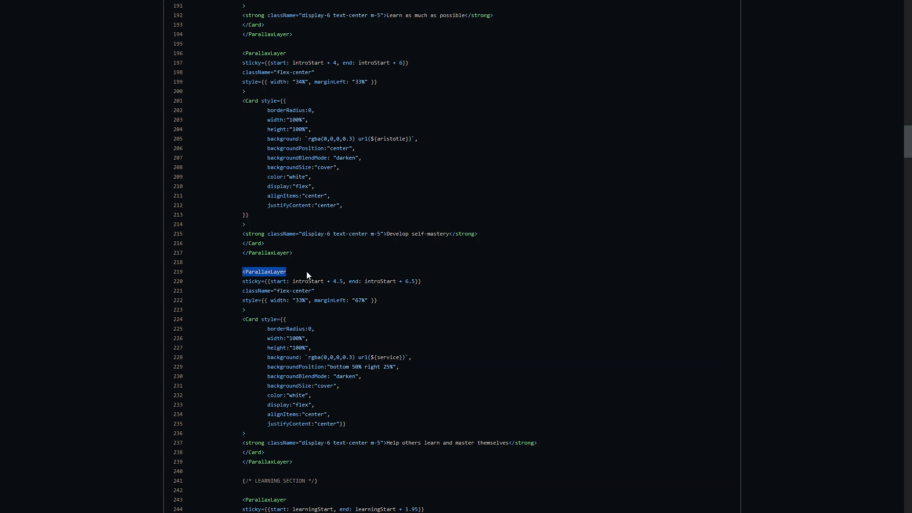
{"action": "mouse_move", "coordinate": [323, 290]}
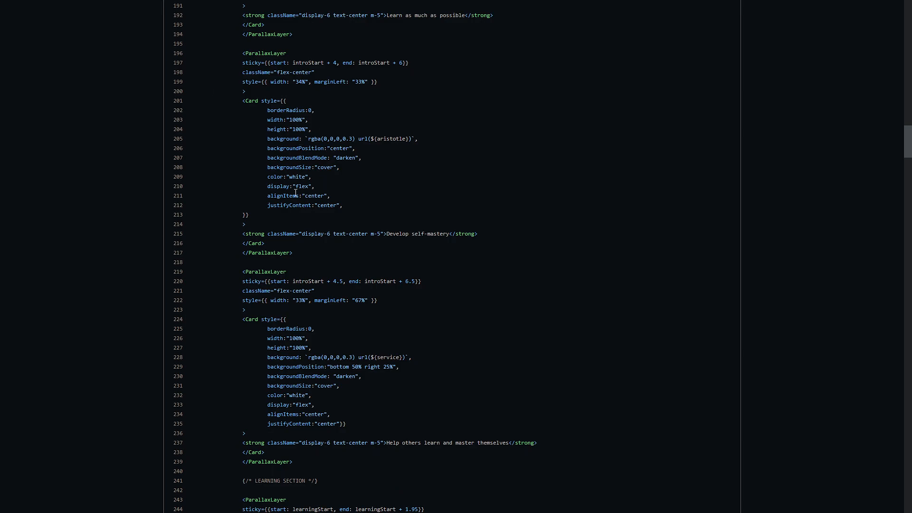
{"action": "scroll", "scroll_direction": "down", "scroll_amount": 3}
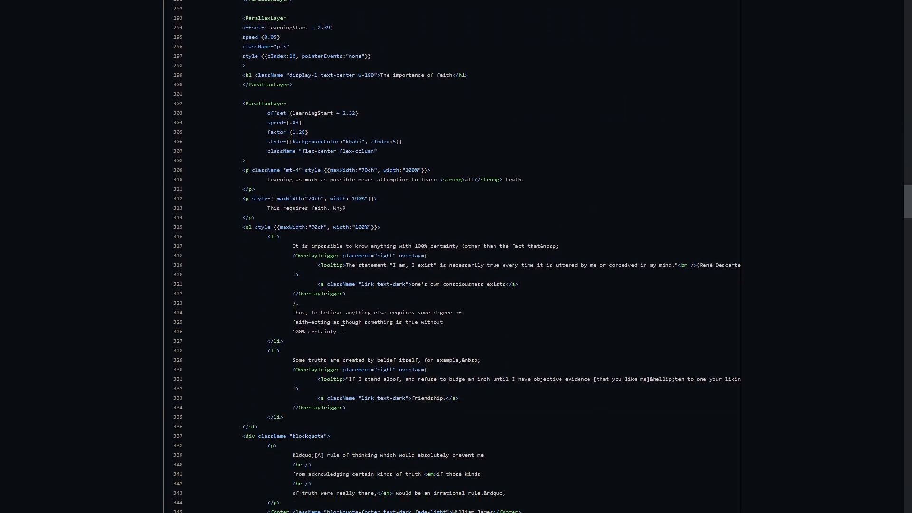
{"action": "scroll", "scroll_direction": "down", "scroll_amount": 3}
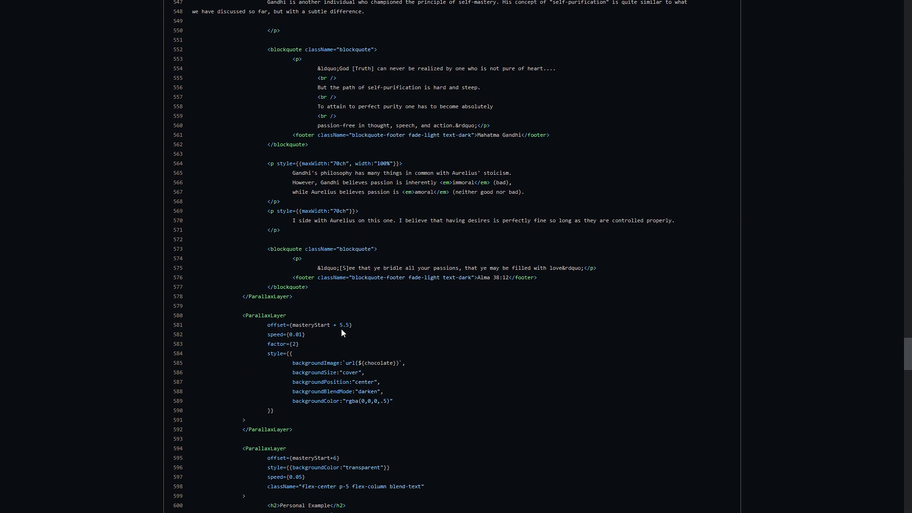
{"action": "scroll", "scroll_direction": "down", "scroll_amount": 3}
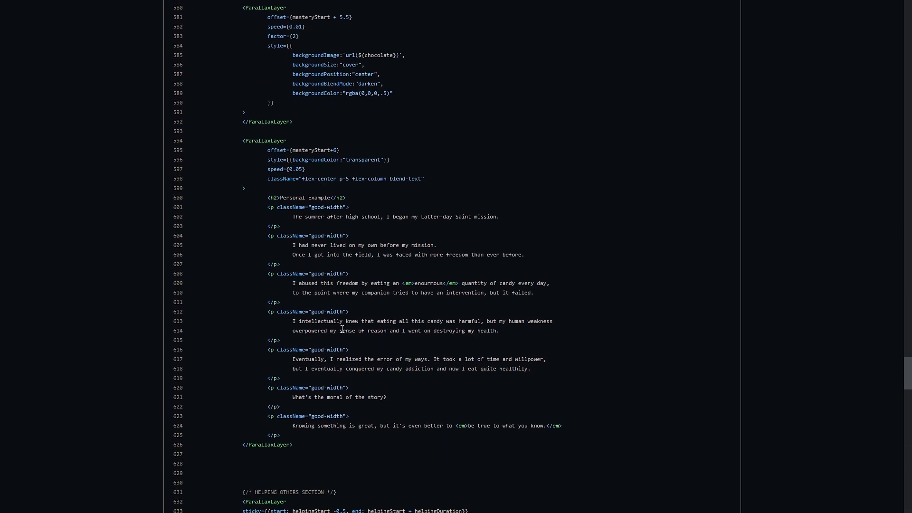
{"action": "scroll", "scroll_direction": "down", "scroll_amount": 3}
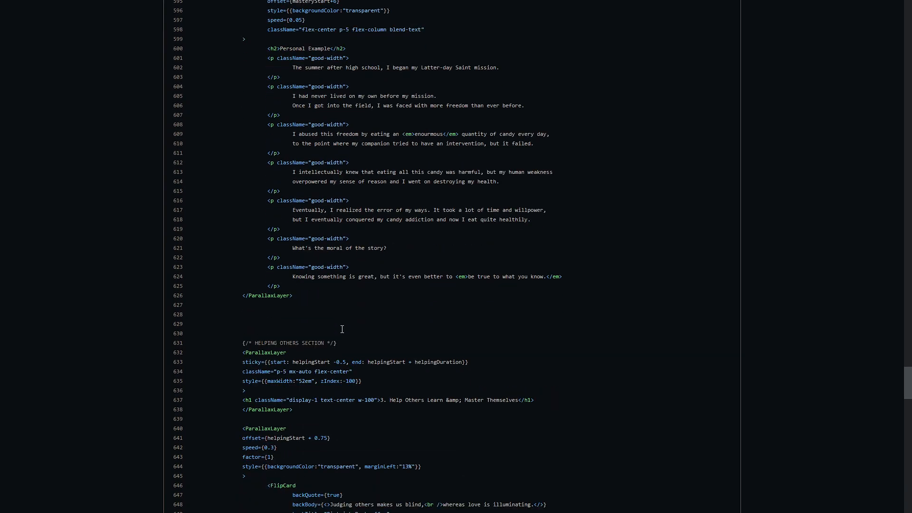
{"action": "scroll", "scroll_direction": "down", "scroll_amount": 3}
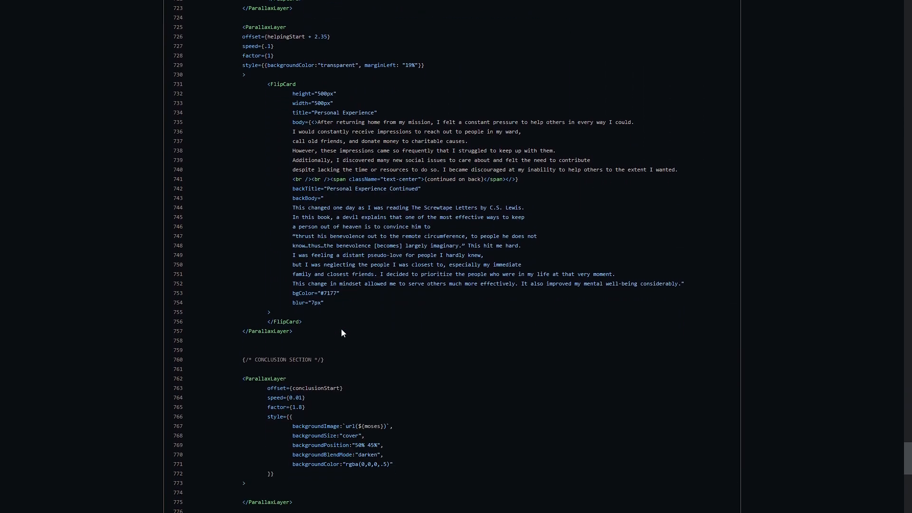
{"action": "scroll", "scroll_direction": "down", "scroll_amount": 3}
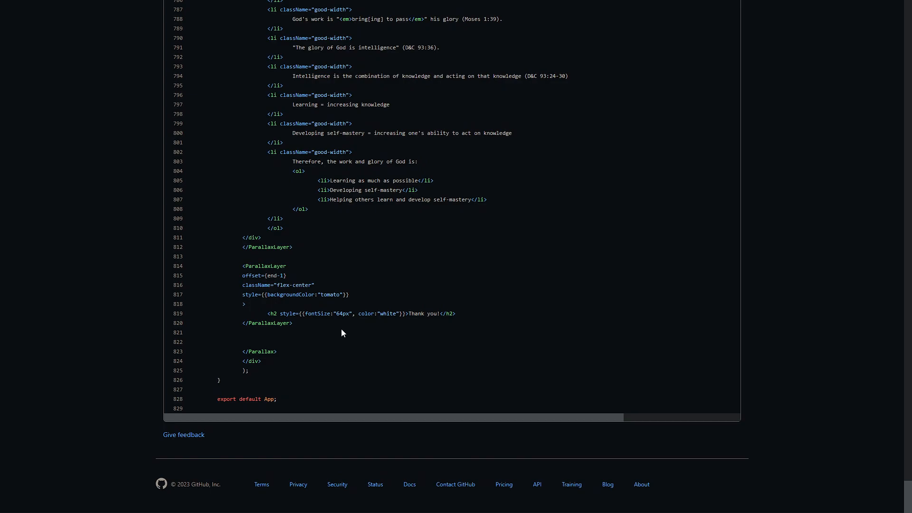